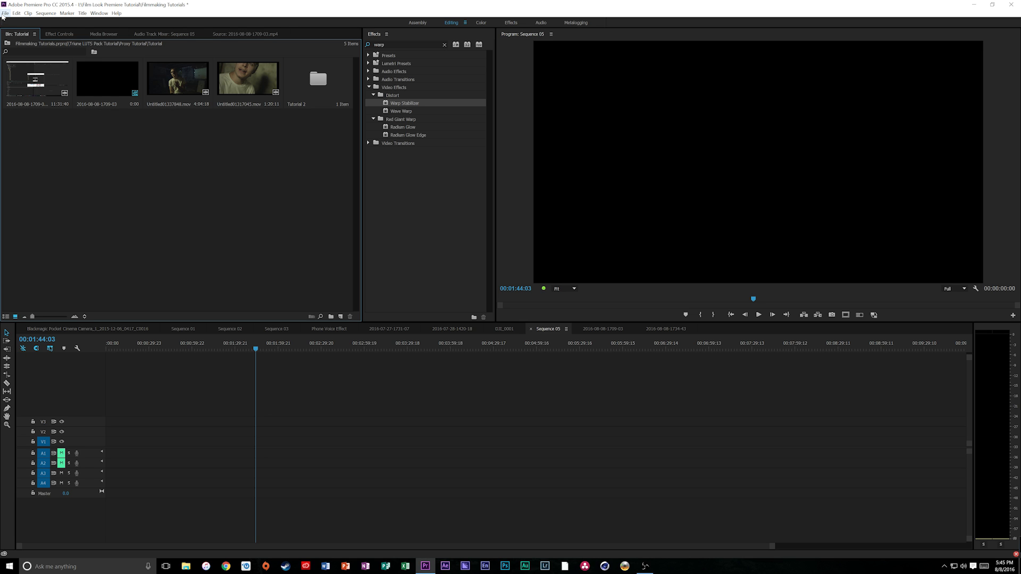
- Enable ingest in the project's Ingest Settings so imported footage gets 1280x720 GoPro CineForm proxies
click(6, 12)
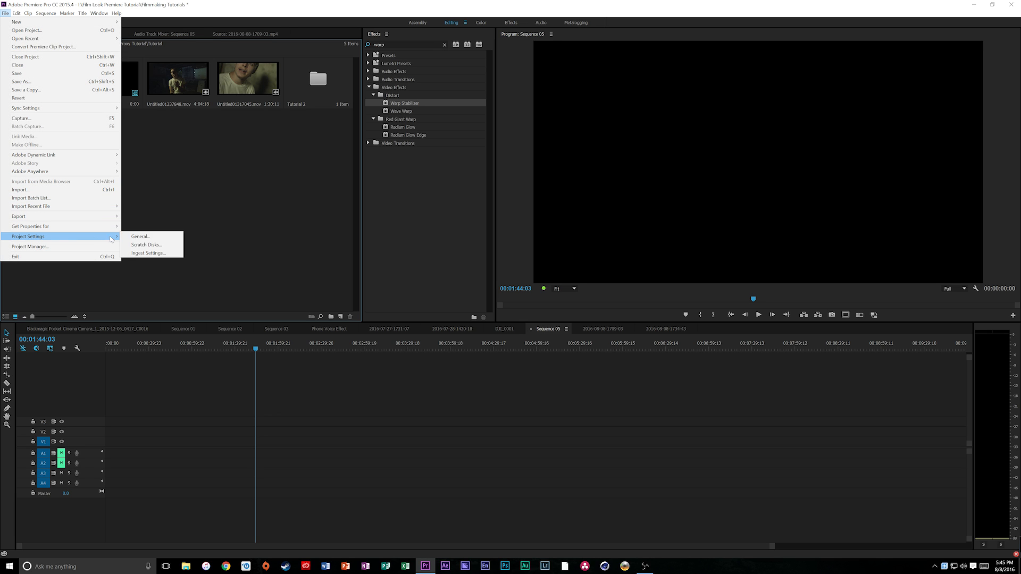
click(140, 235)
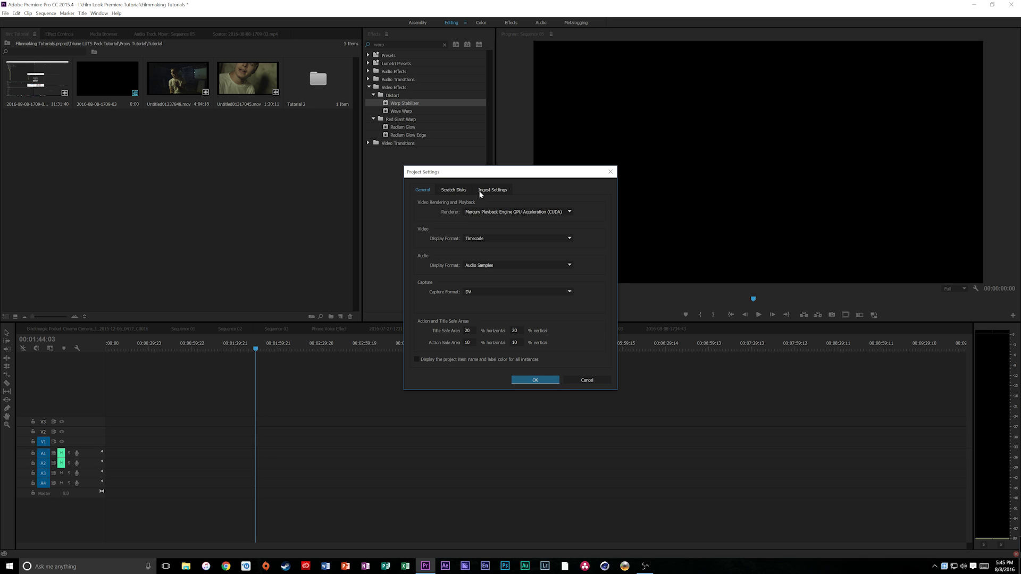
click(493, 189)
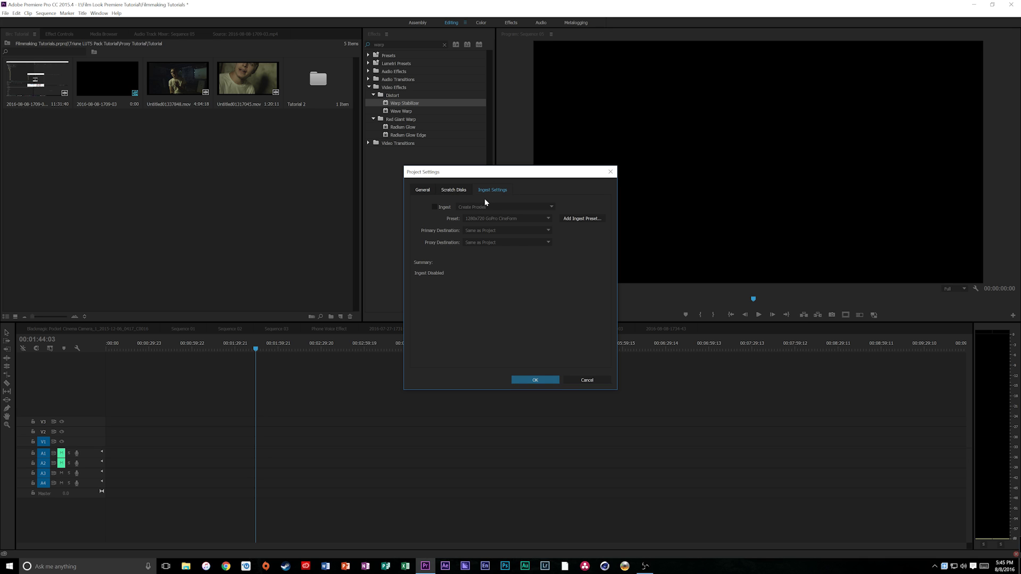
click(435, 207)
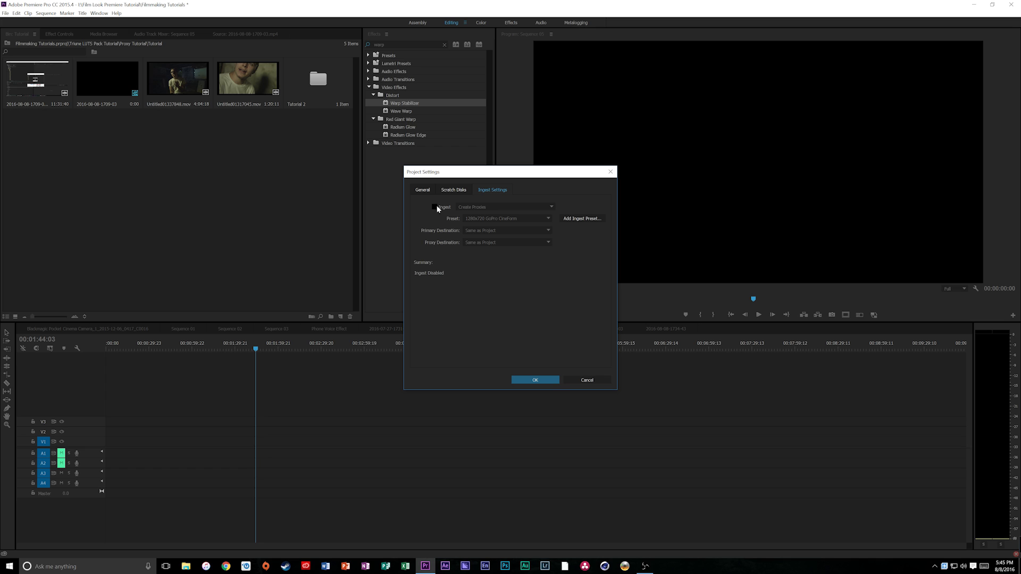
click(436, 207)
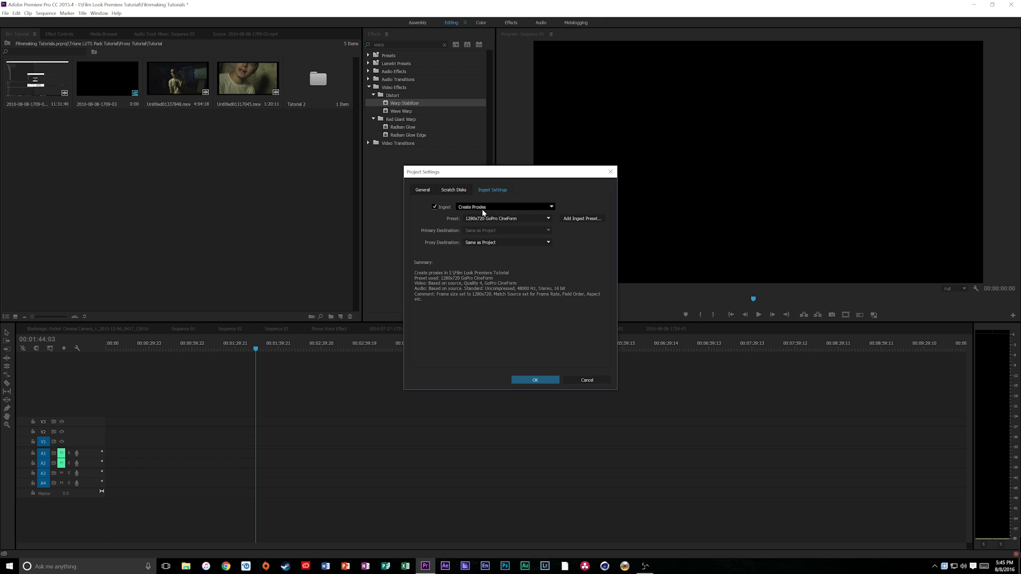
- Keep Create Proxies, the 1280x720 GoPro CineForm preset and the Same as Project destination, then confirm
click(507, 207)
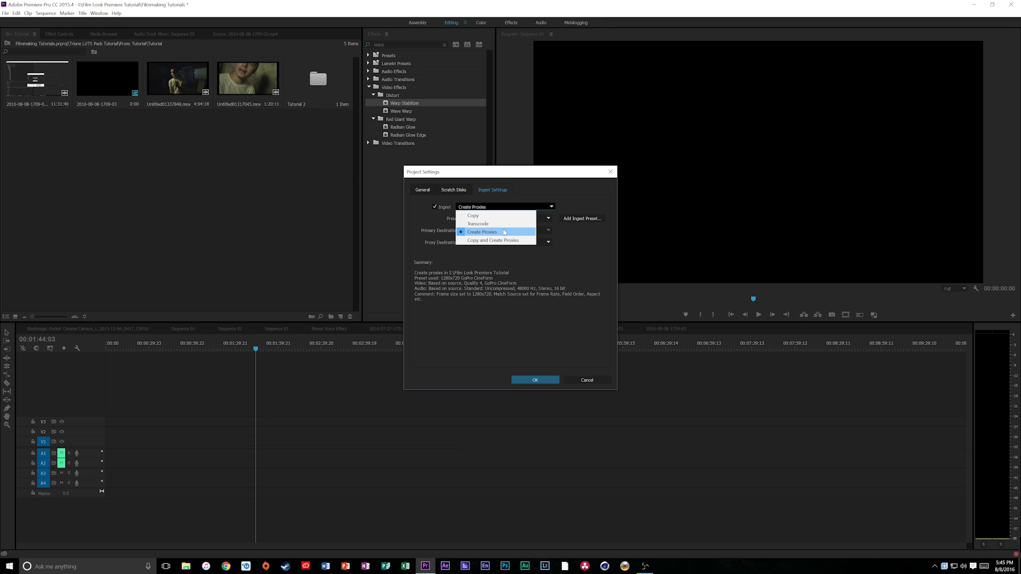
click(481, 232)
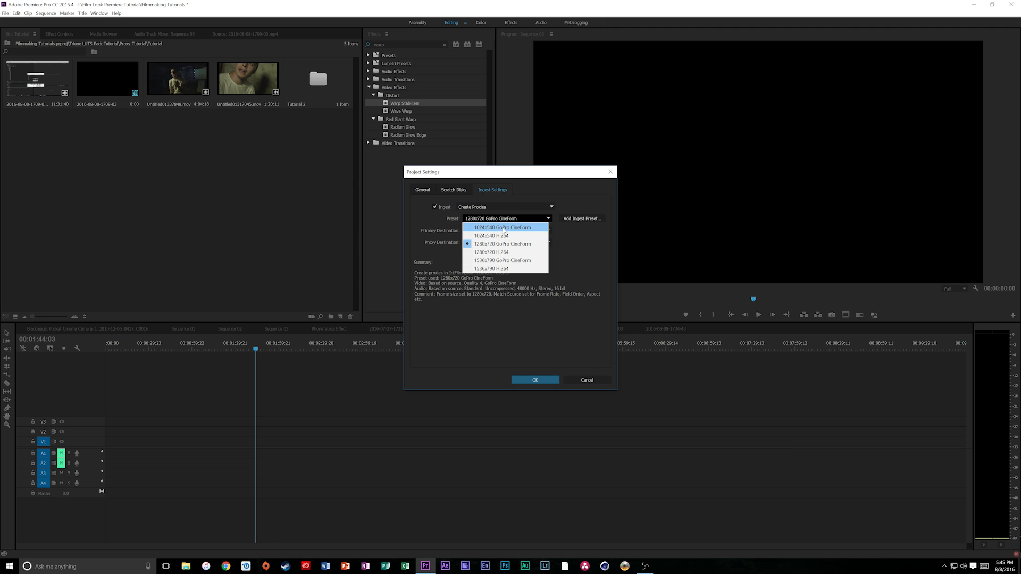
mouse_move(499, 231)
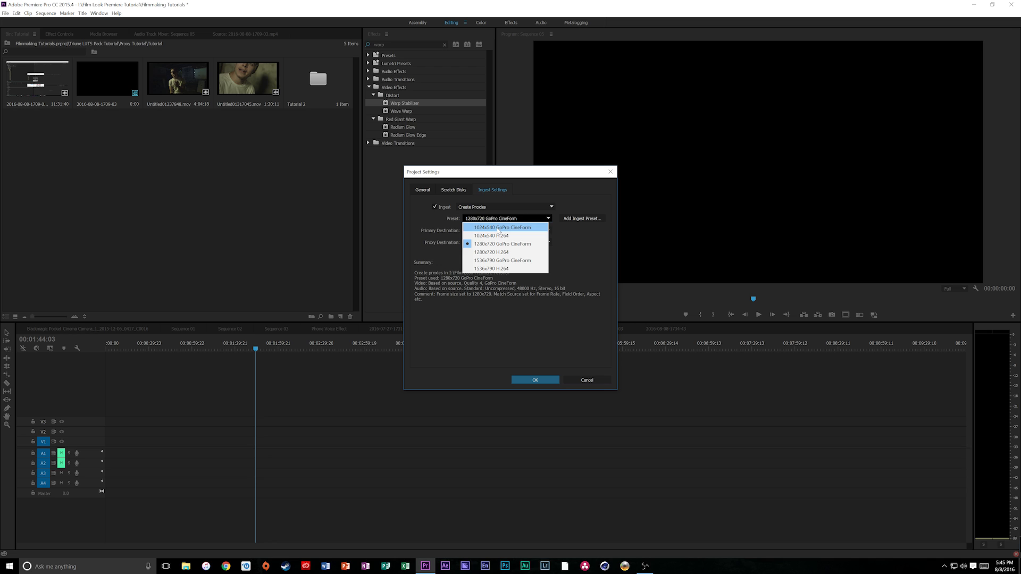
mouse_move(503, 244)
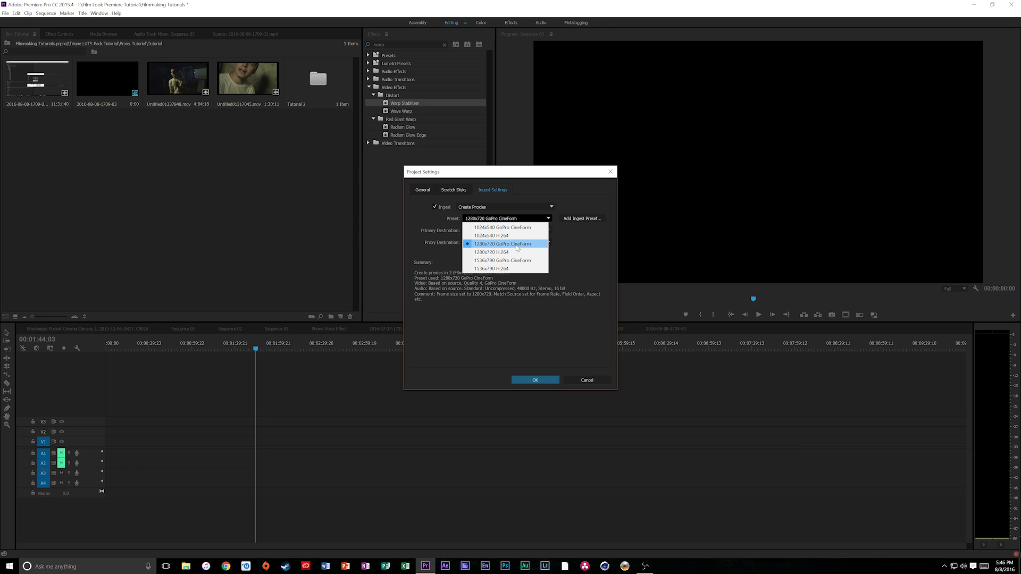
click(501, 243)
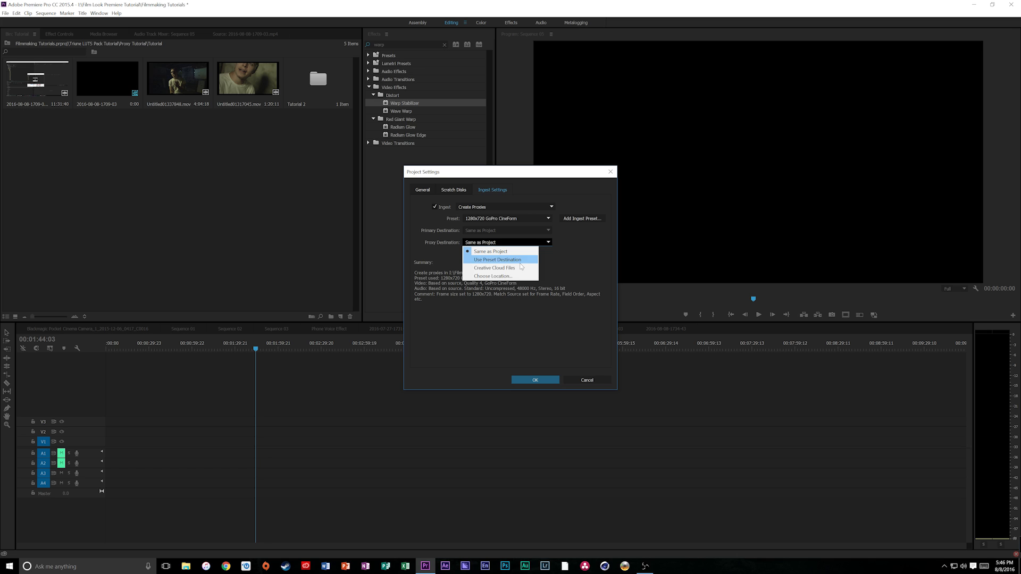
click(491, 251)
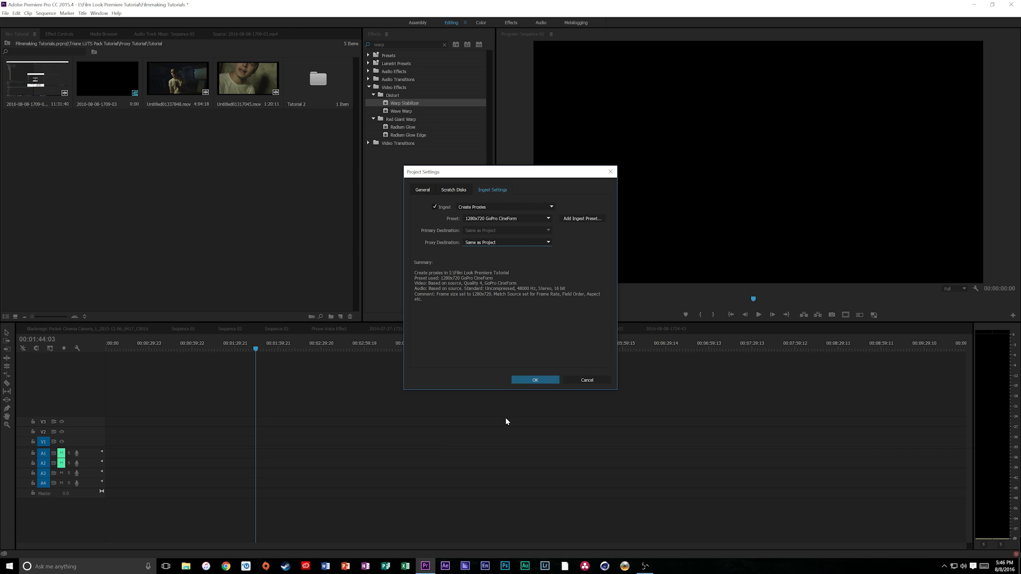
click(534, 379)
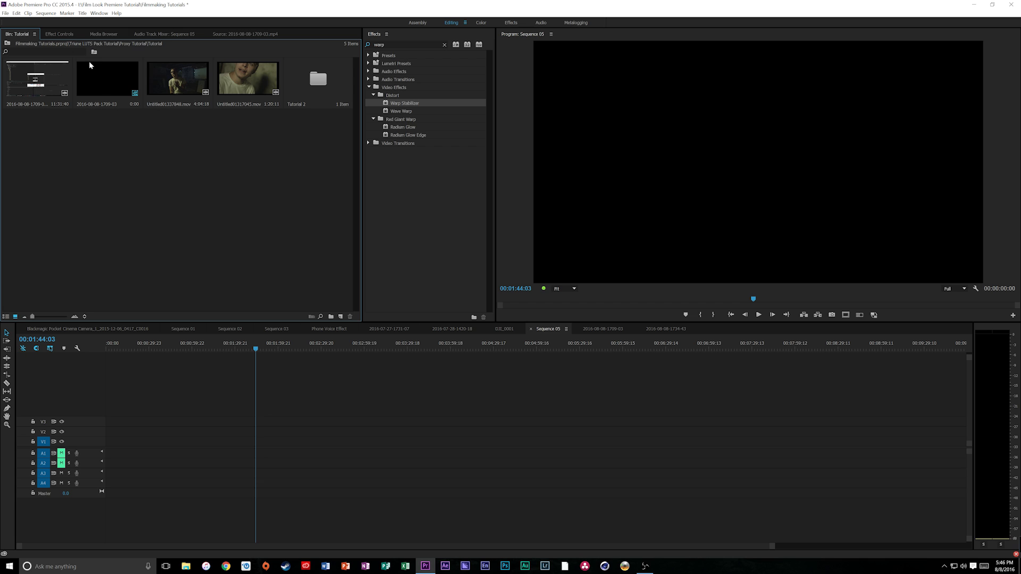
- Browse the 4TB Videos drive in the Media Browser
click(103, 34)
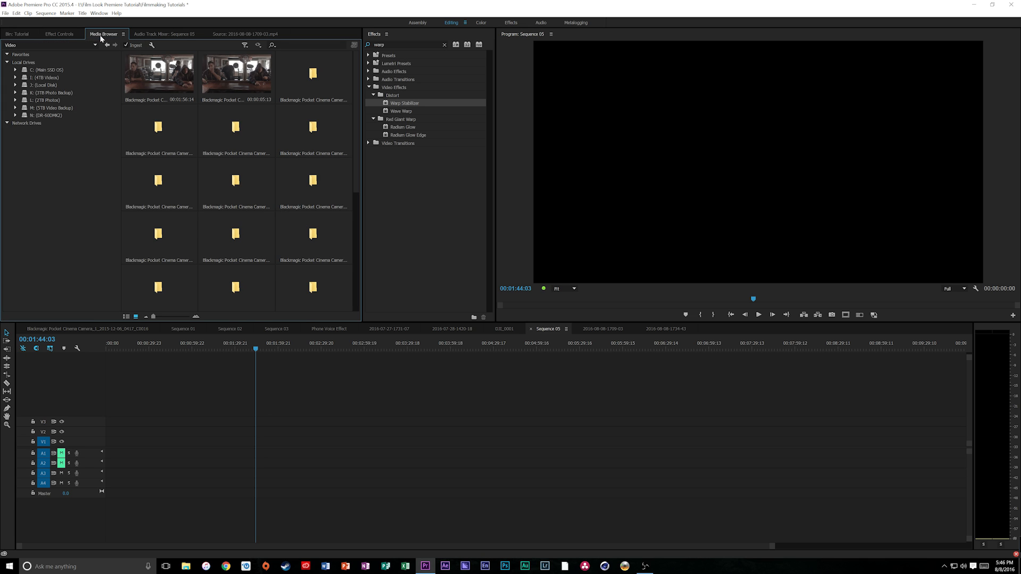
click(45, 77)
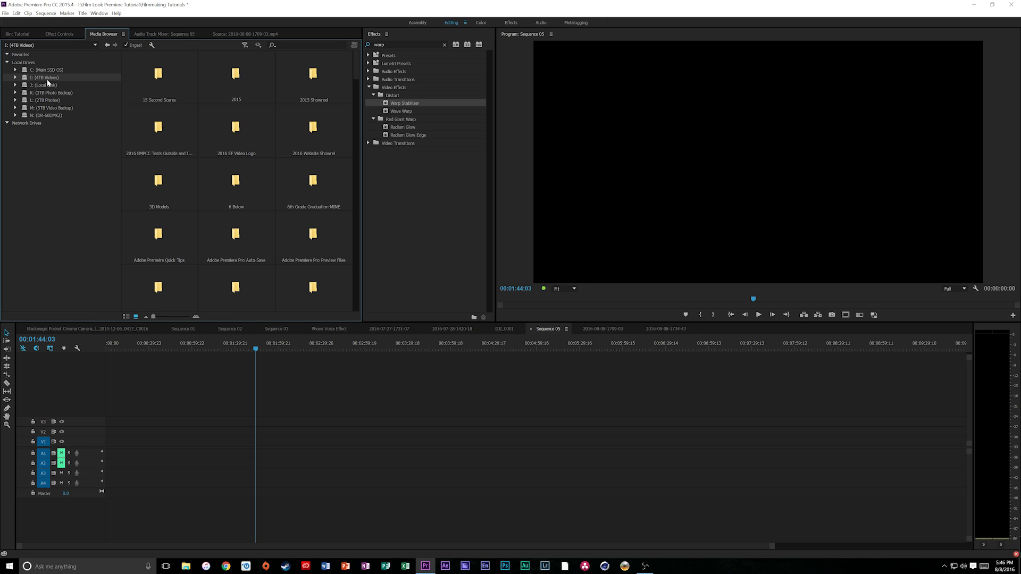
click(159, 127)
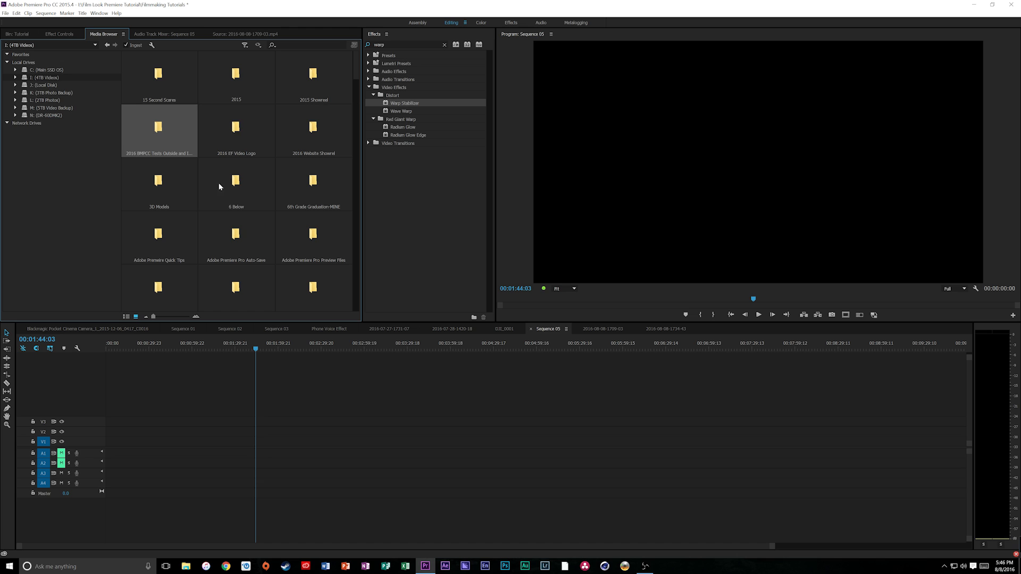
scroll(down, 3)
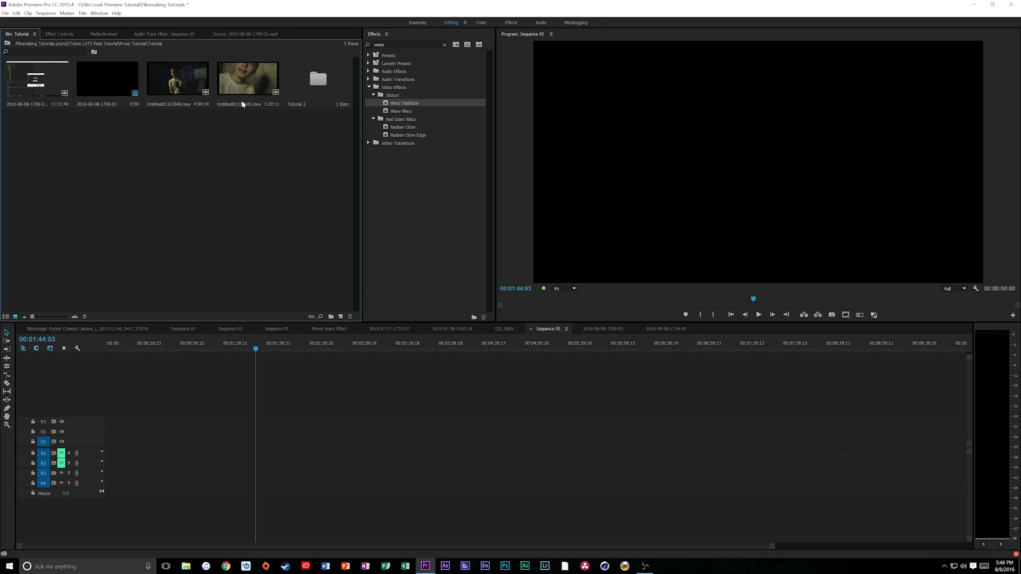
mouse_move(212, 88)
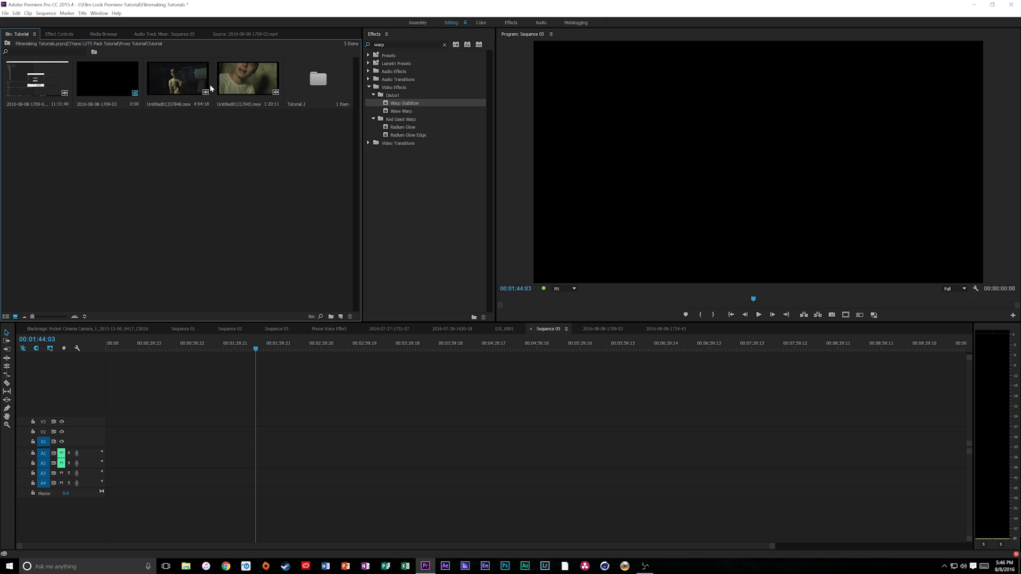
- Place both .mov clips back to back on V1 of Sequence 05
drag(177, 75, 280, 446)
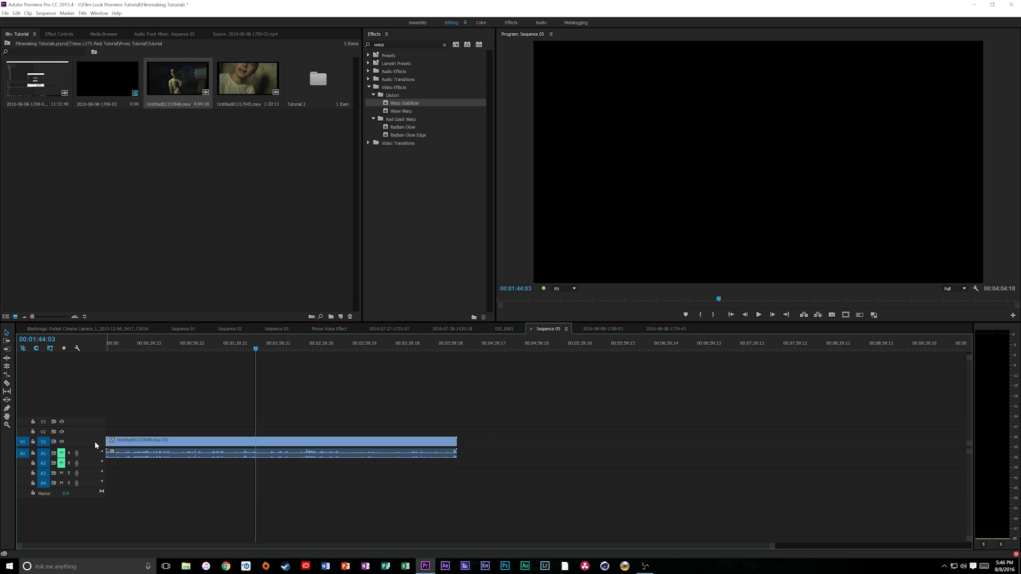
drag(247, 78, 511, 446)
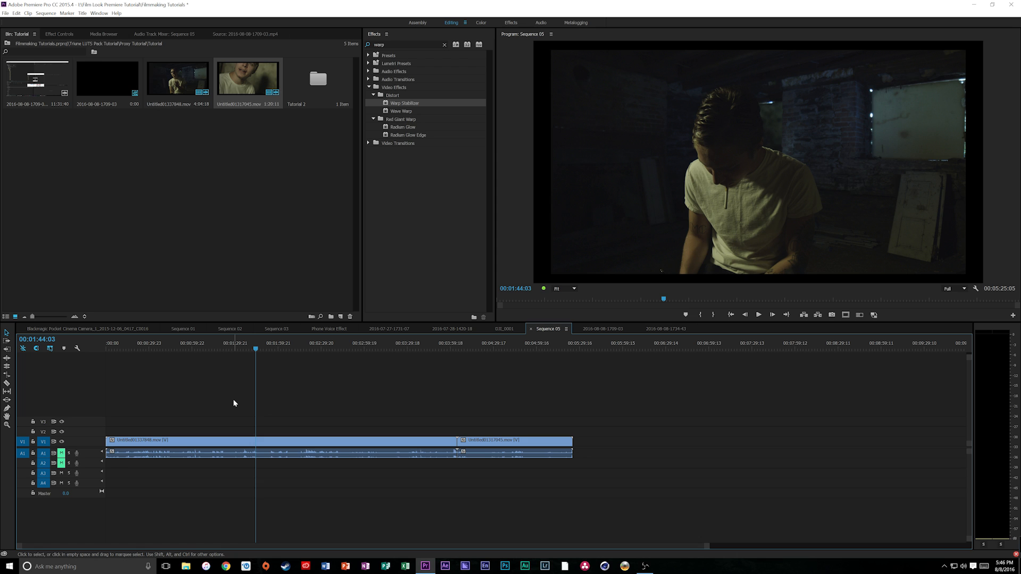
click(189, 343)
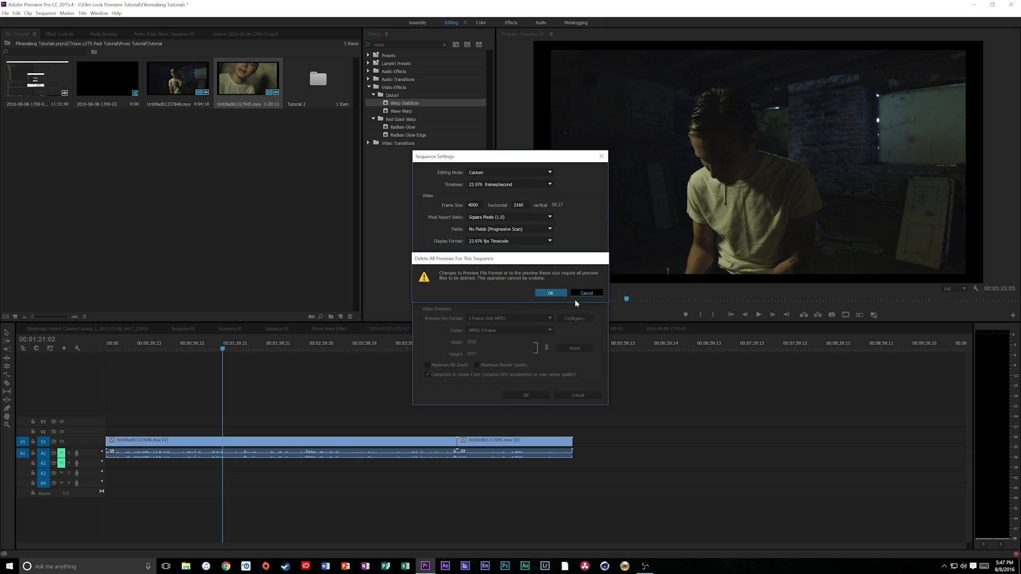
- Dismiss the Delete All Previews warning to close Sequence Settings
click(550, 292)
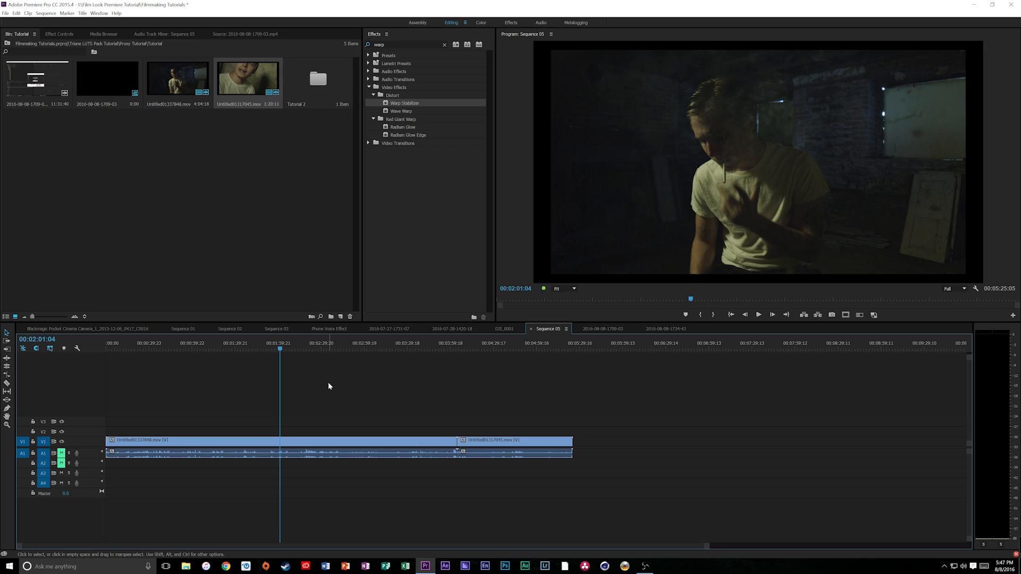
mouse_move(534, 514)
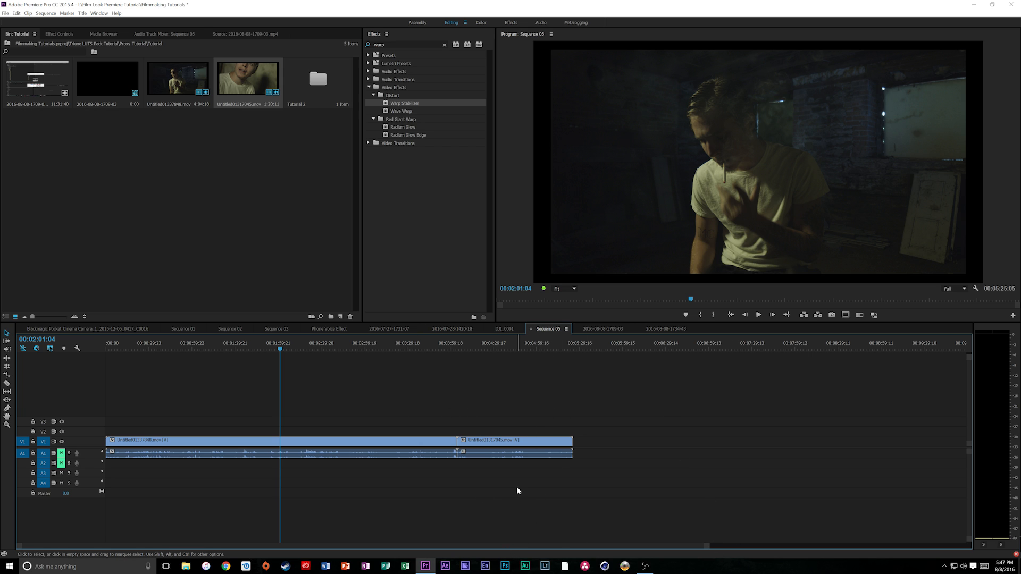
mouse_move(462, 557)
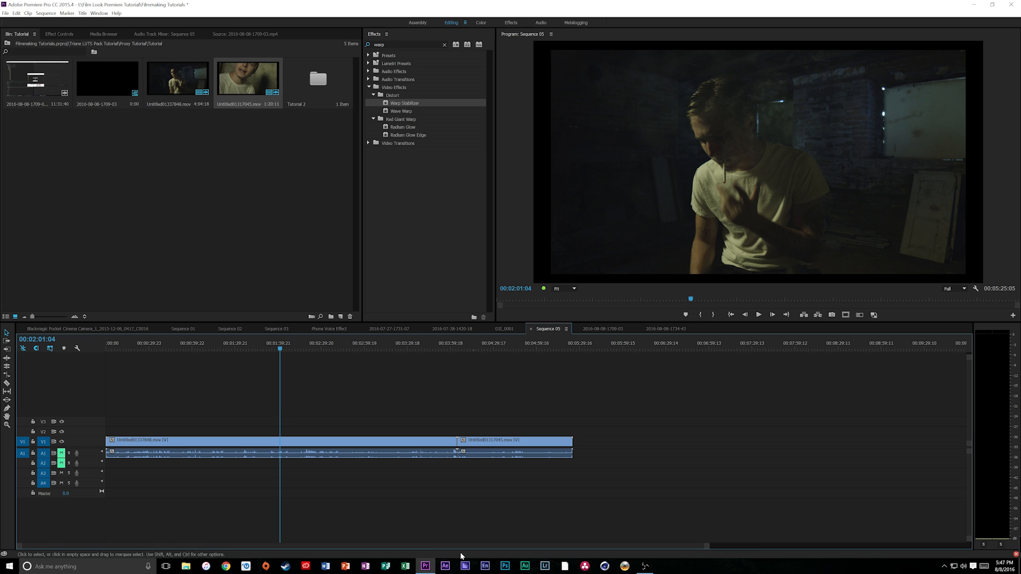
mouse_move(303, 355)
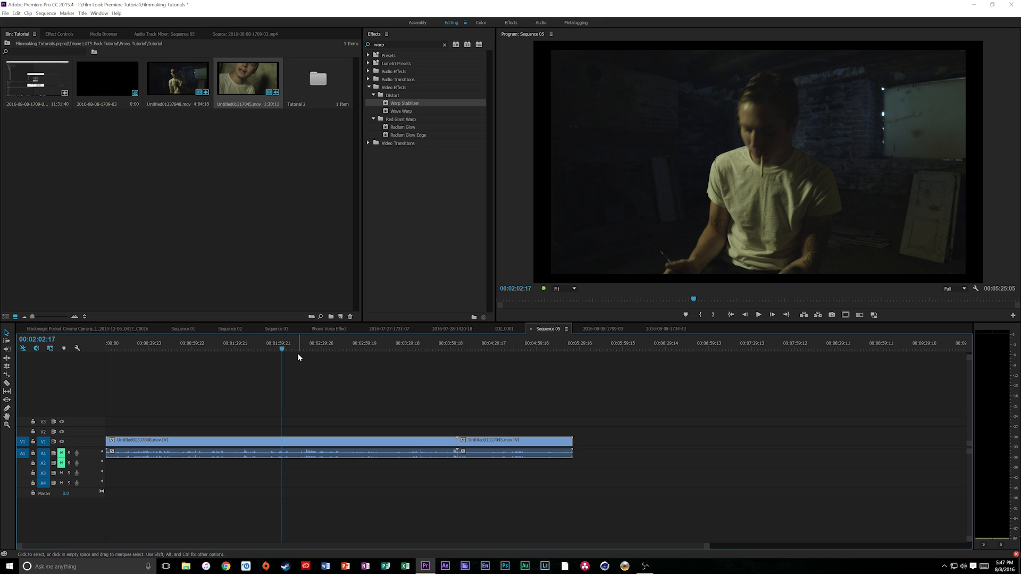
mouse_move(292, 439)
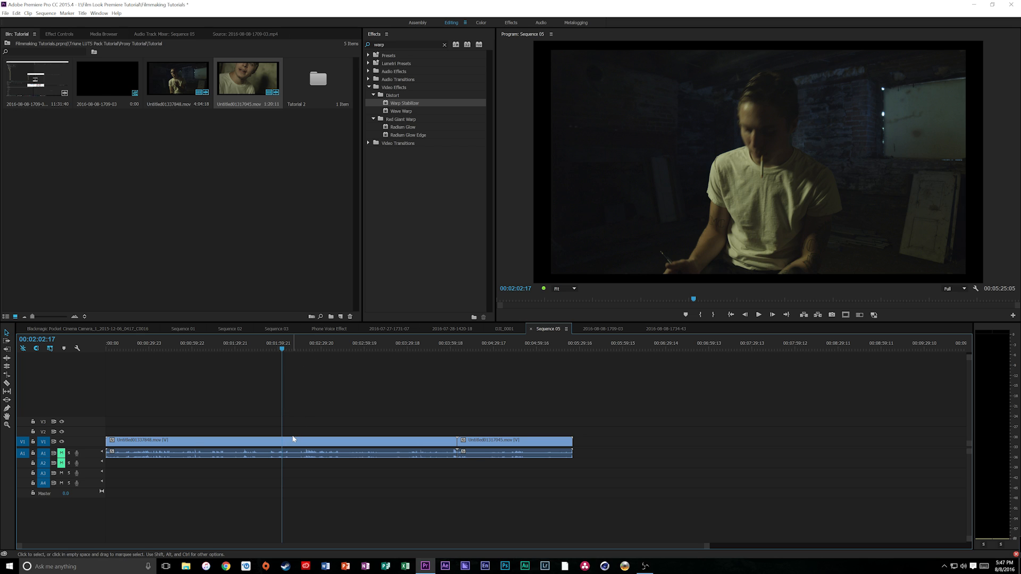
mouse_move(300, 385)
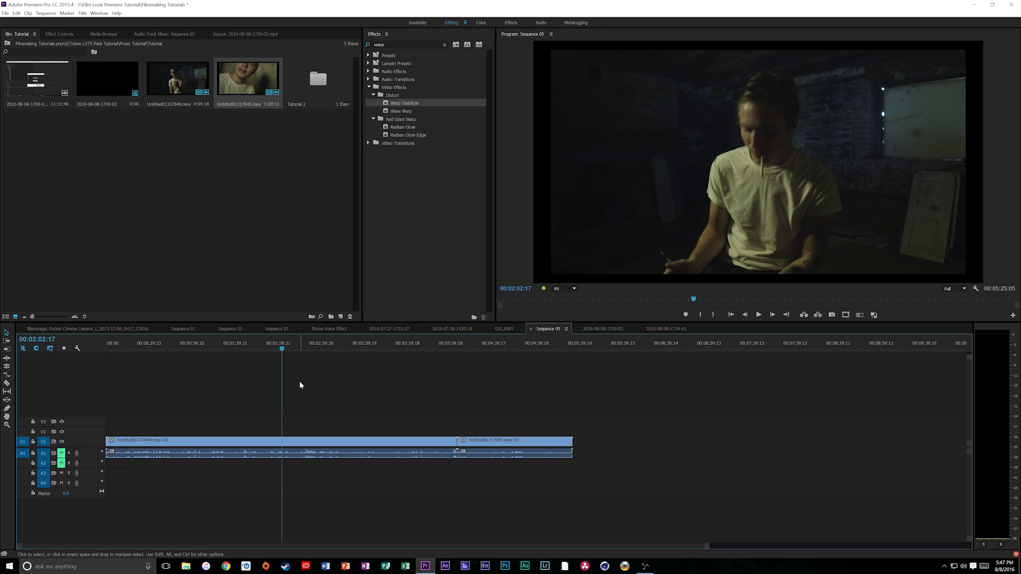
- Add the Toggle Proxies button to the Program monitor's button bar and switch proxy playback on
click(294, 343)
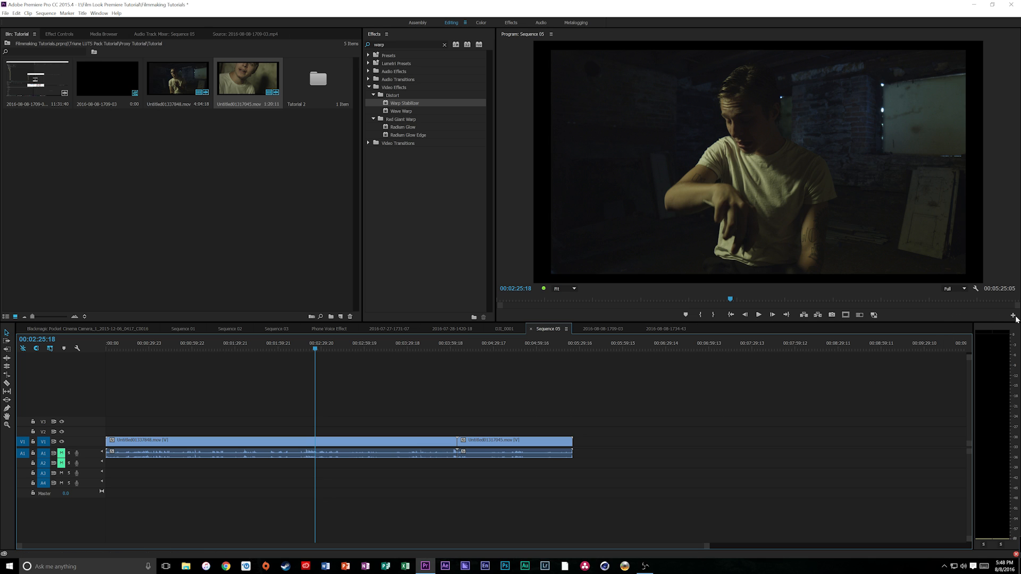
click(1013, 315)
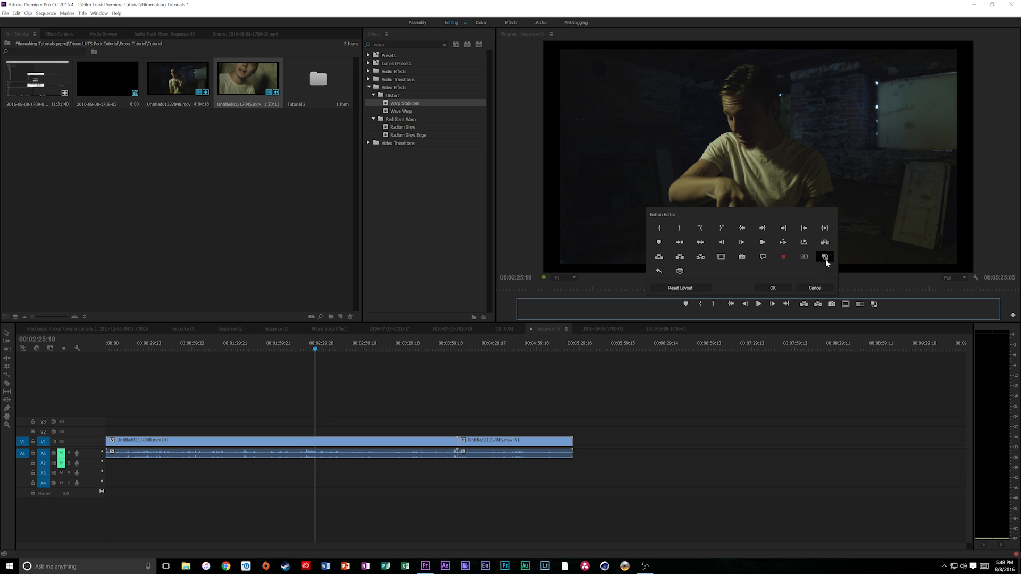
mouse_move(824, 260)
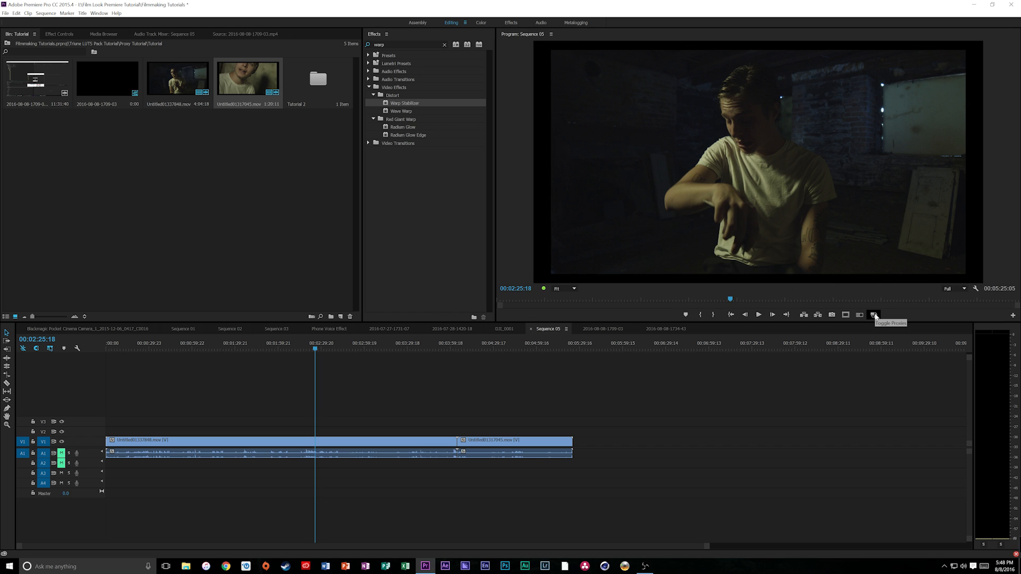
click(874, 315)
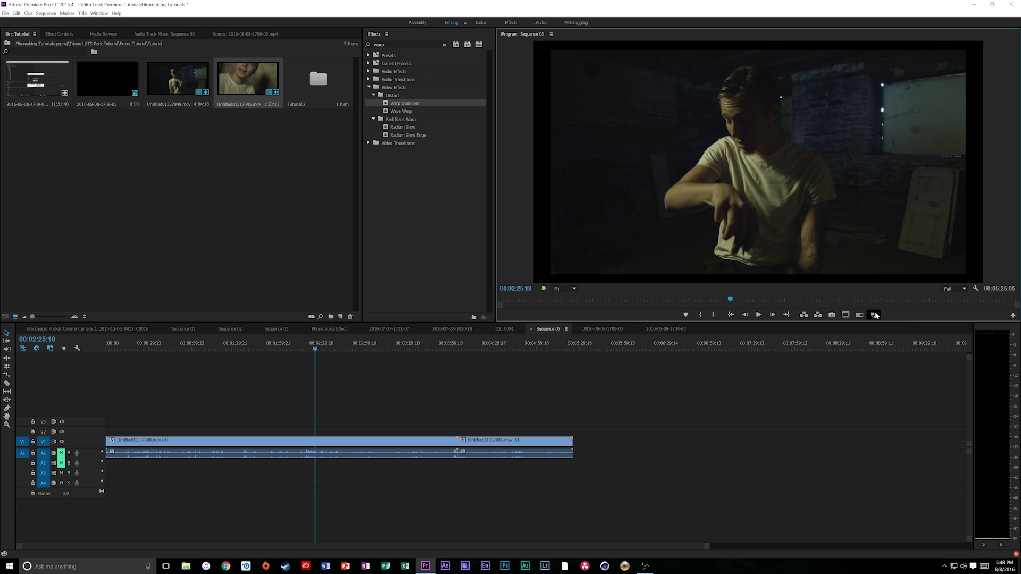
mouse_move(874, 317)
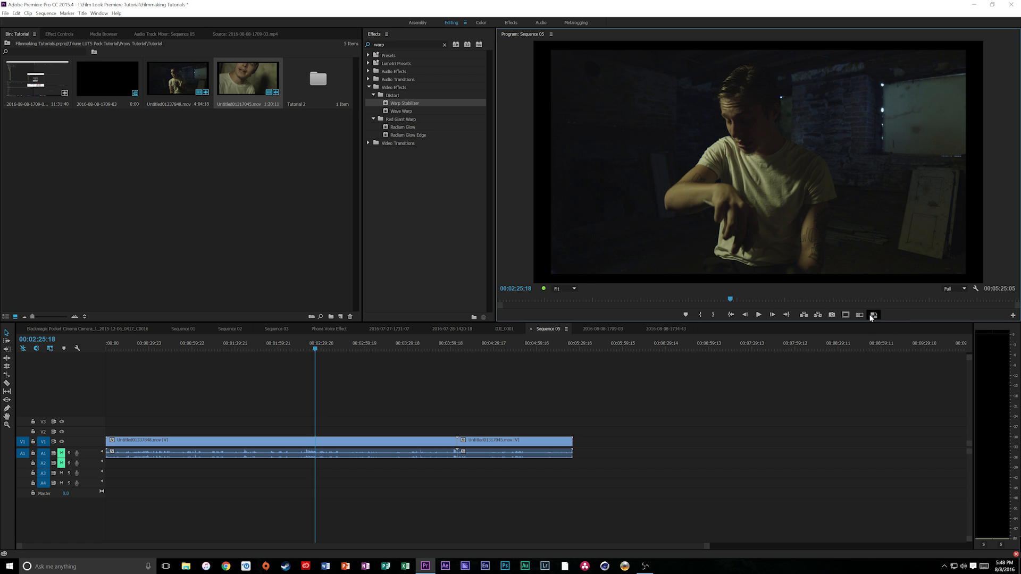
click(305, 349)
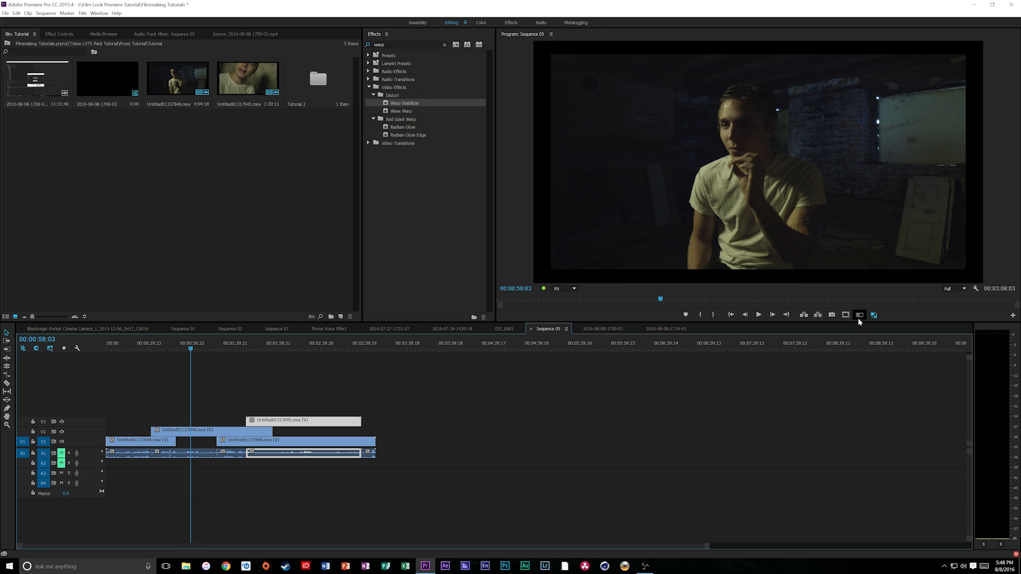
mouse_move(874, 315)
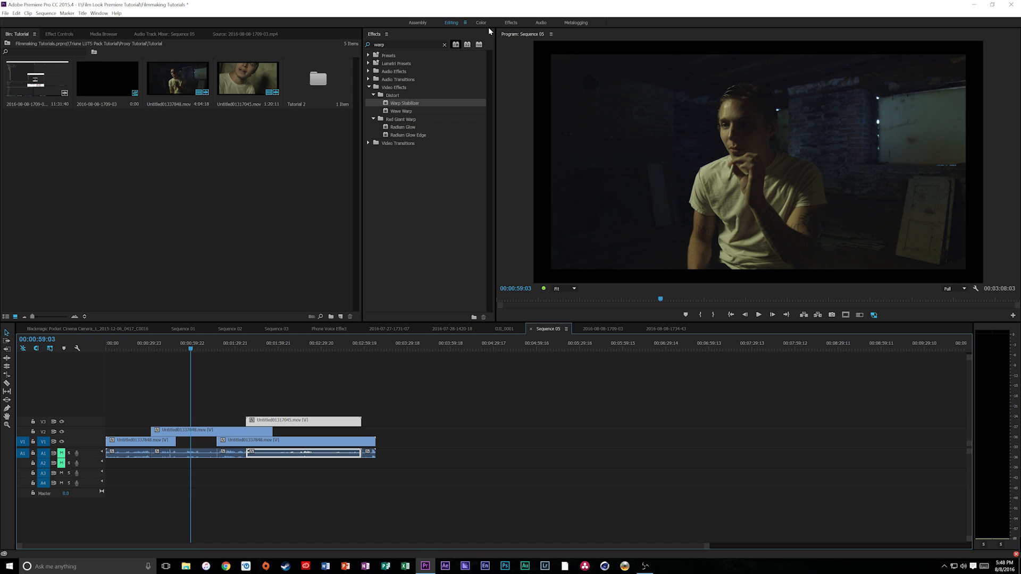
- Switch to the Color workspace, review Sequence 05's settings, and toggle proxy playback
click(480, 22)
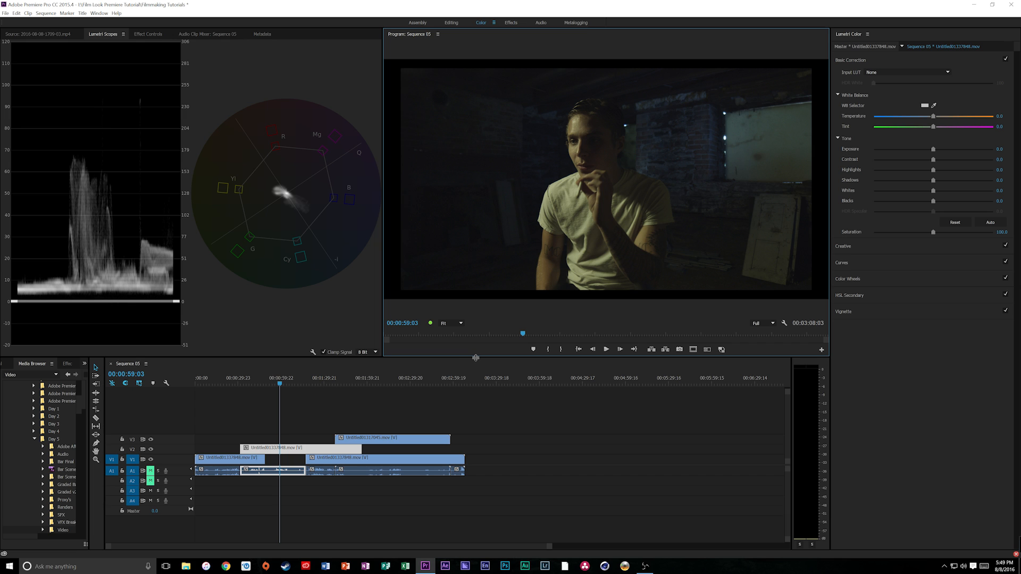
click(44, 12)
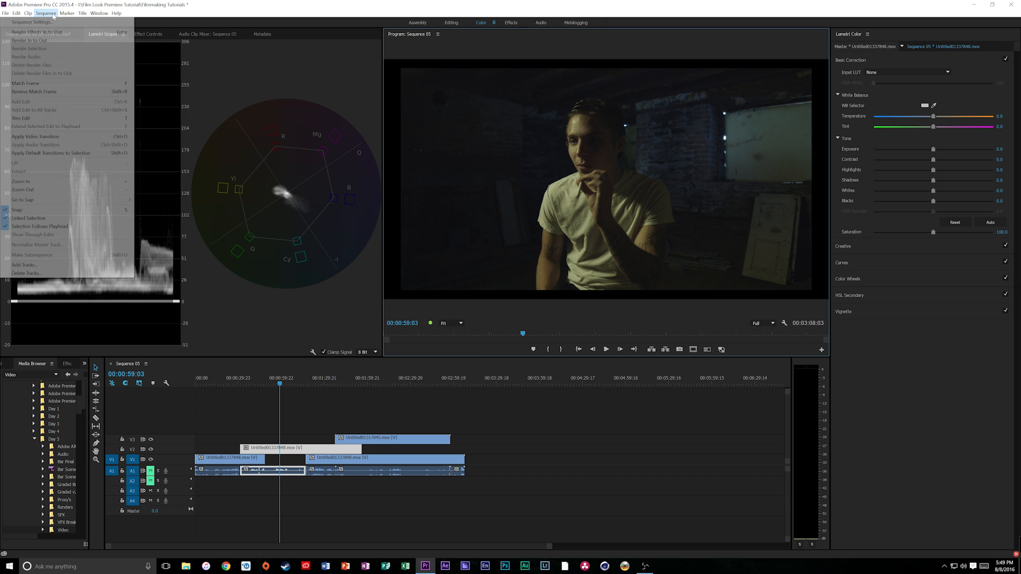
click(31, 22)
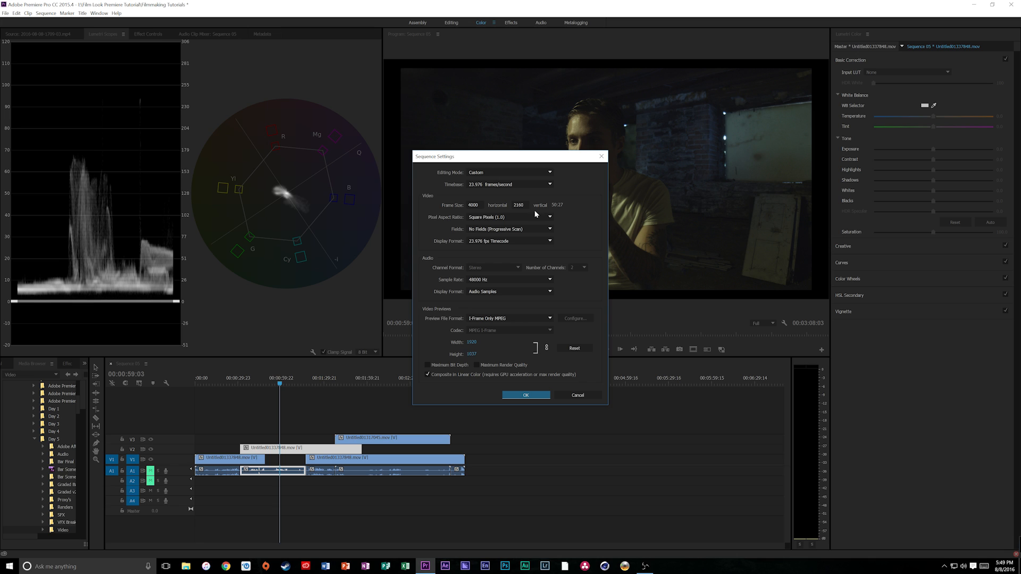
click(525, 395)
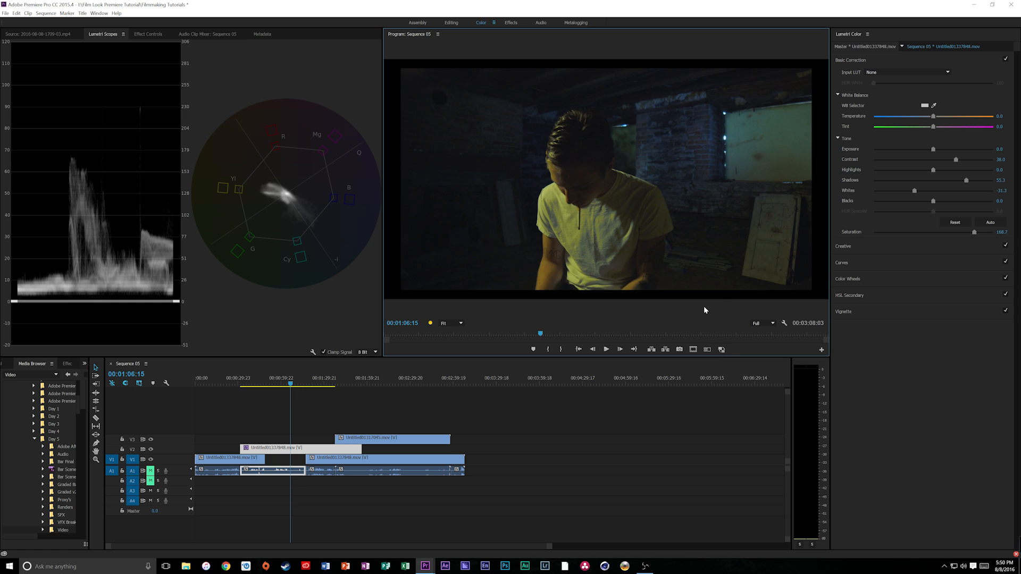
click(721, 349)
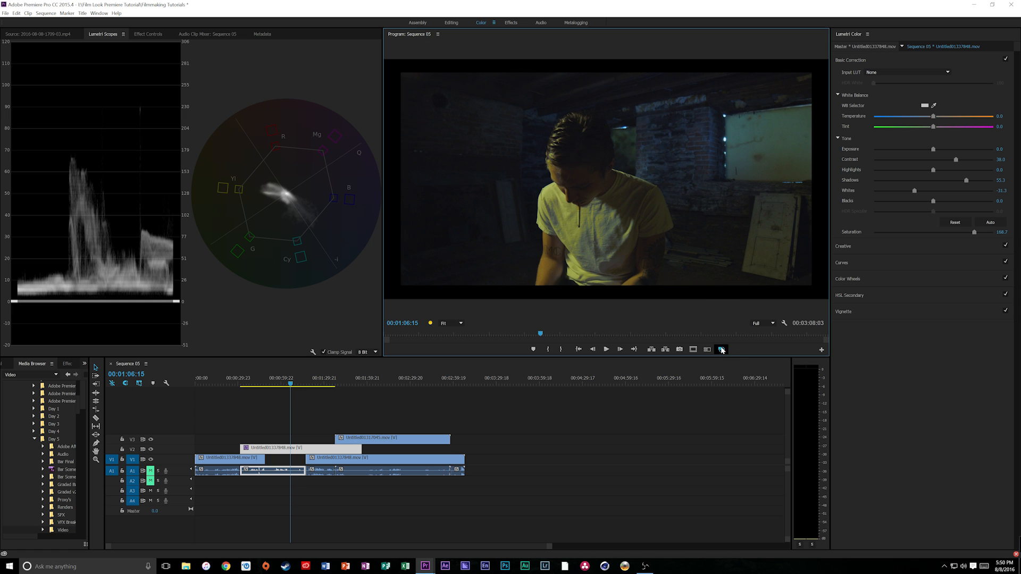